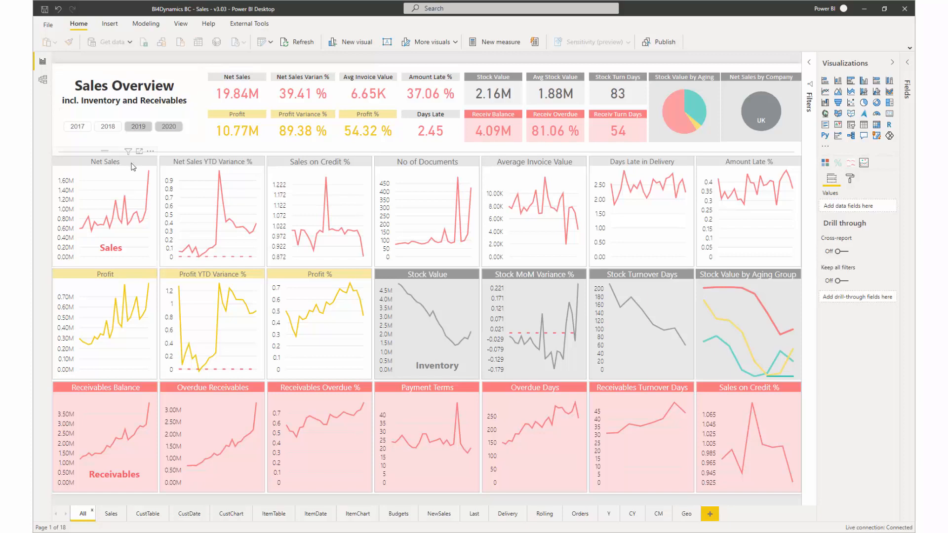
mouse_move(382, 290)
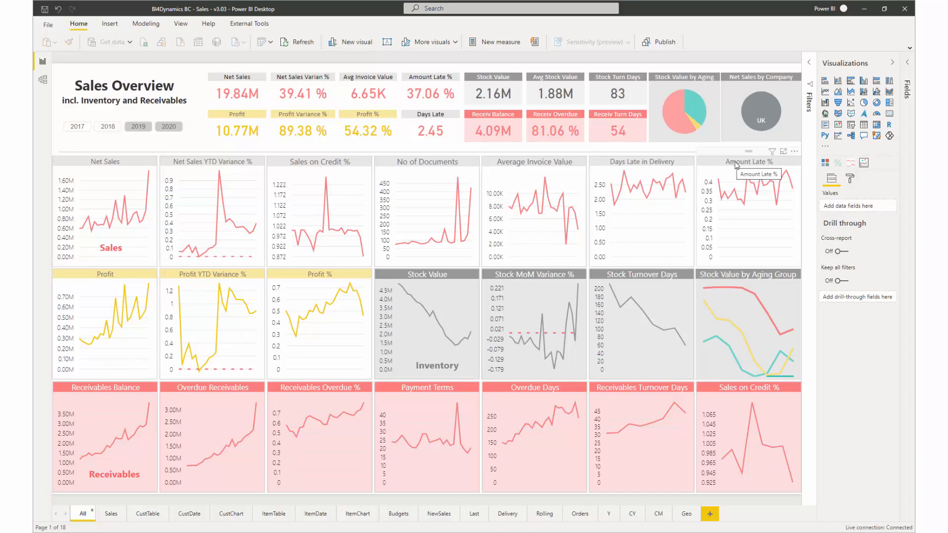
mouse_move(441, 276)
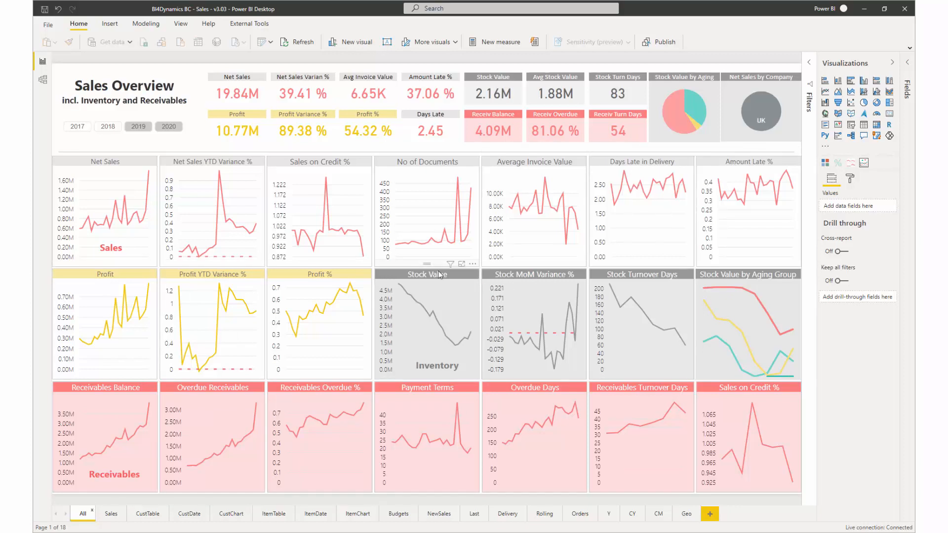
mouse_move(487, 279)
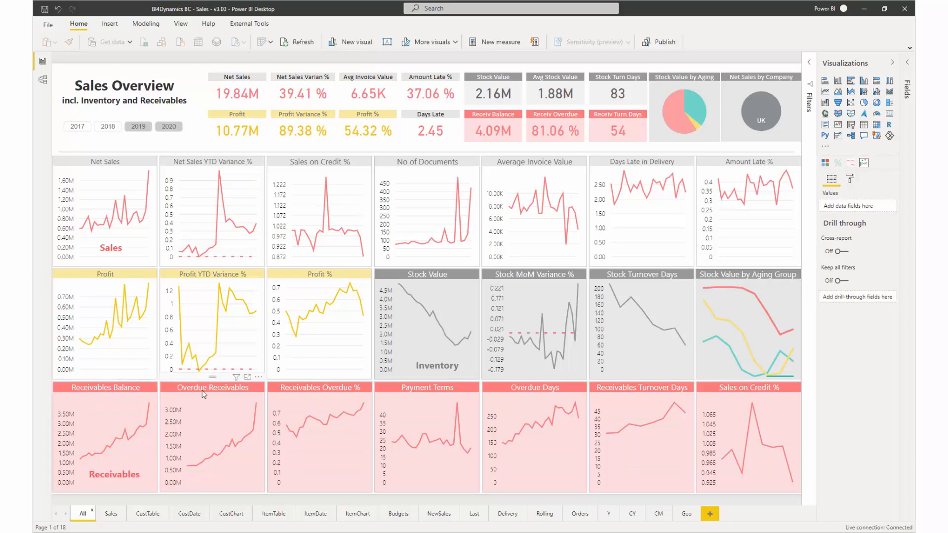
mouse_move(702, 485)
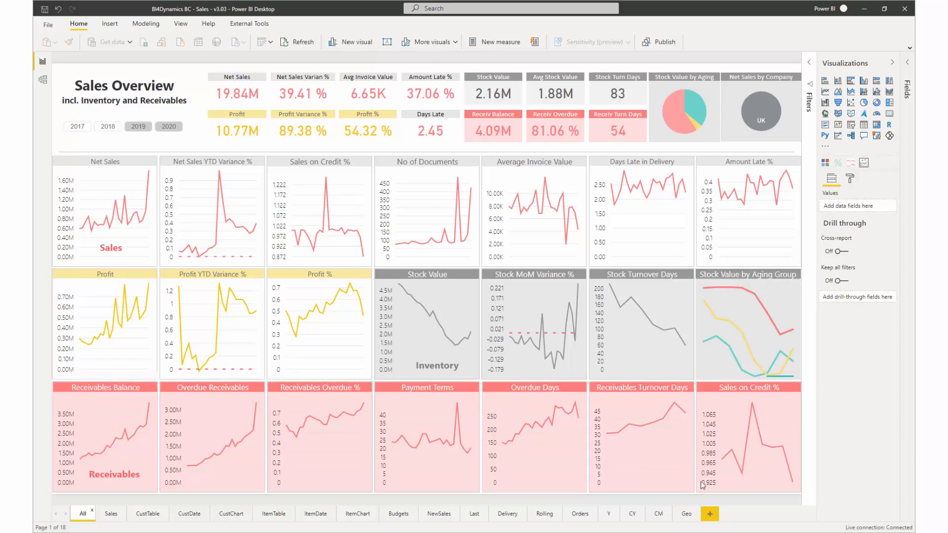
mouse_move(753, 80)
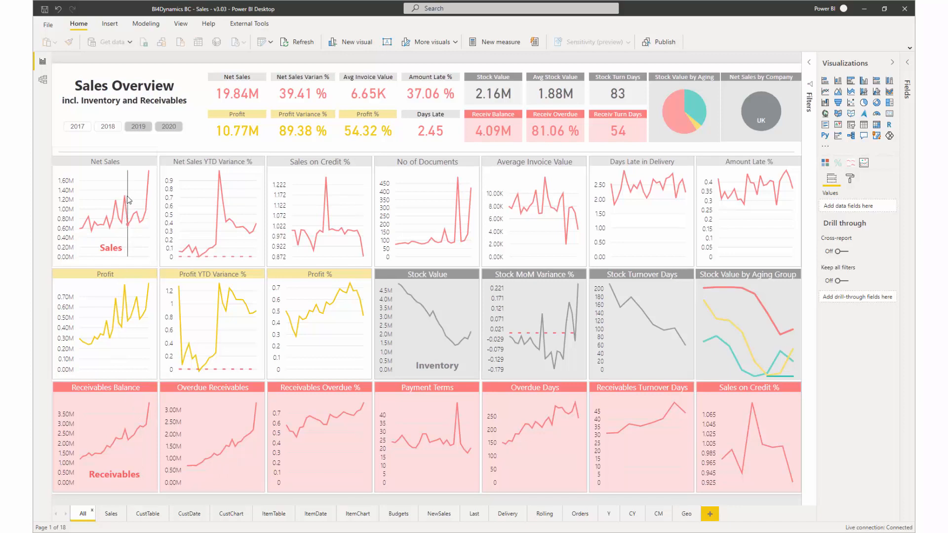
mouse_move(128, 199)
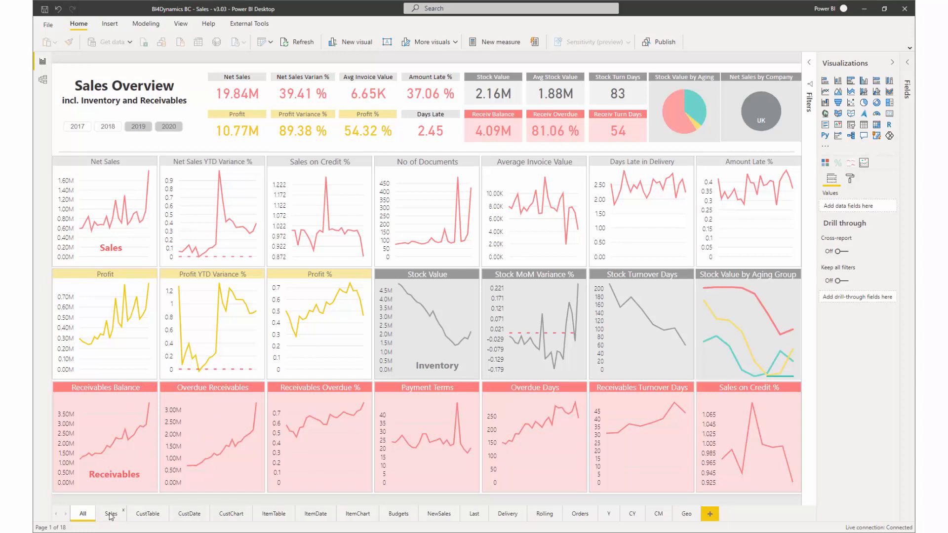
- Review the Sales page, then switch to the Customer Table page of sales and receivables
left_click(109, 514)
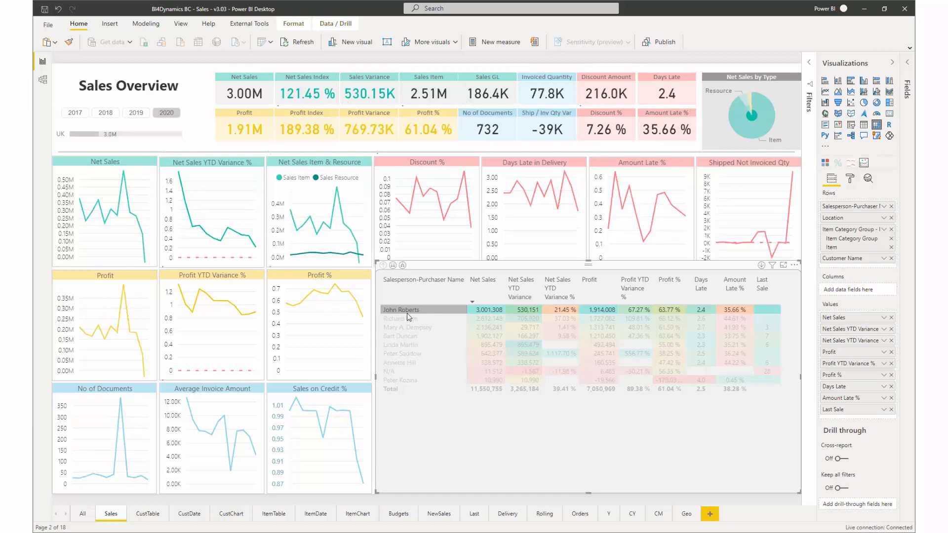
left_click(147, 514)
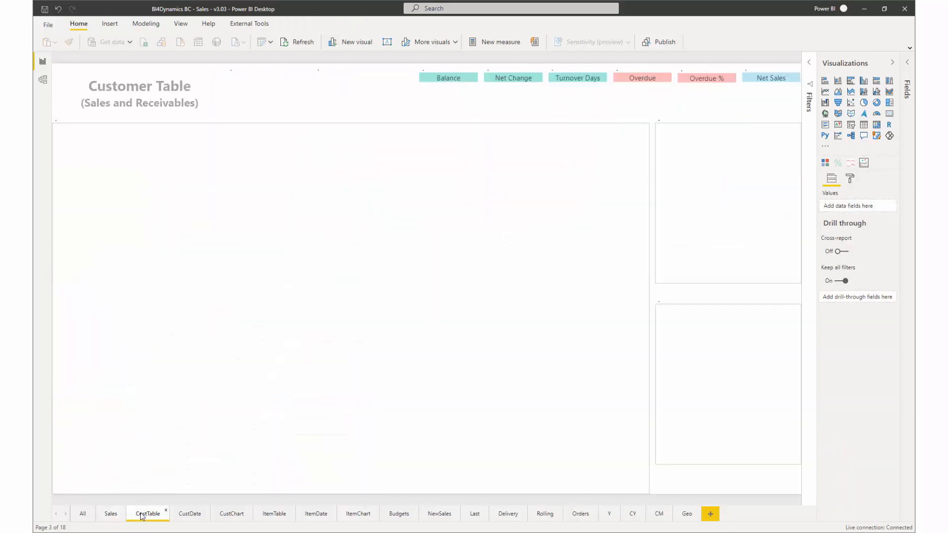
left_click(147, 514)
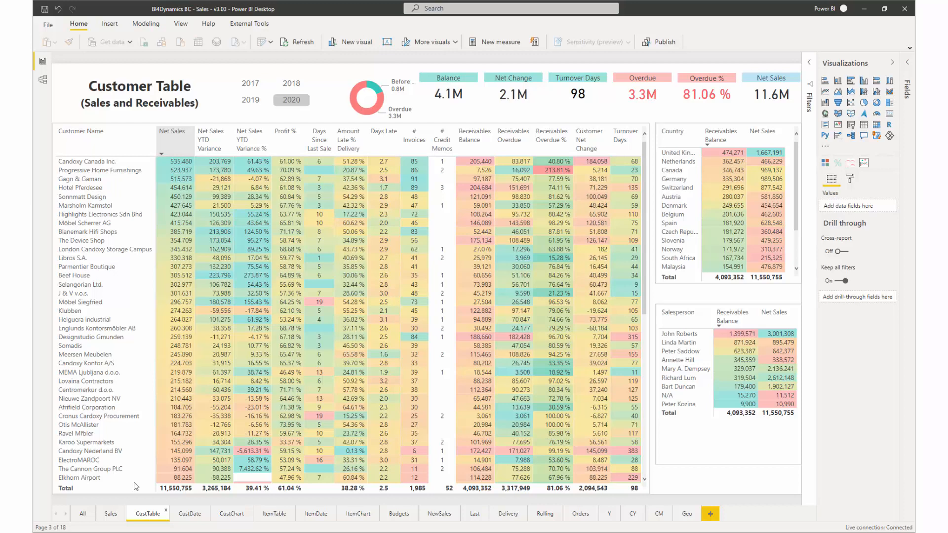
left_click(175, 197)
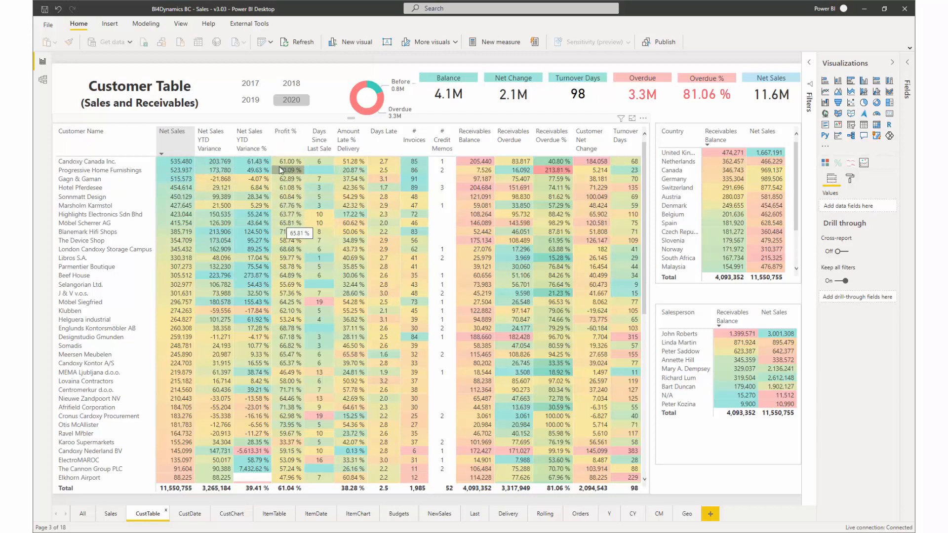
mouse_move(289, 161)
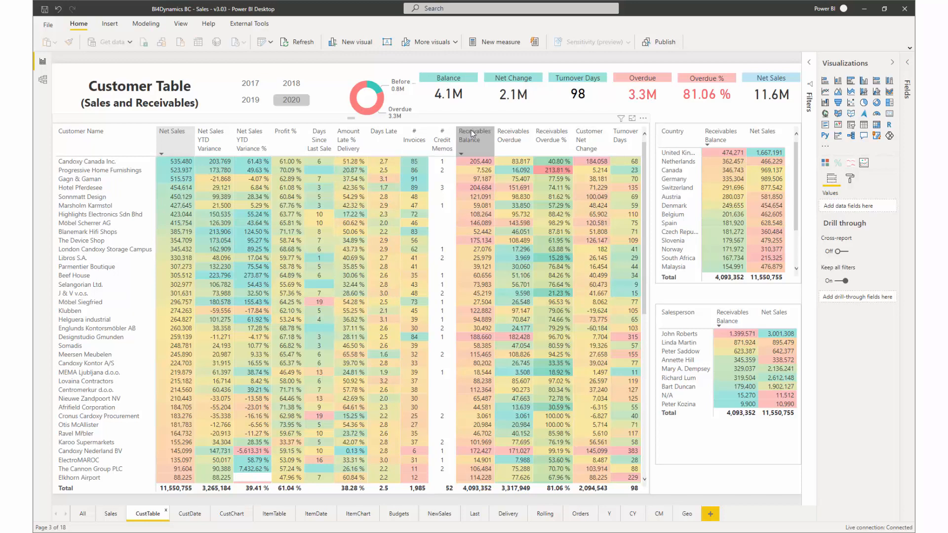
mouse_move(551, 134)
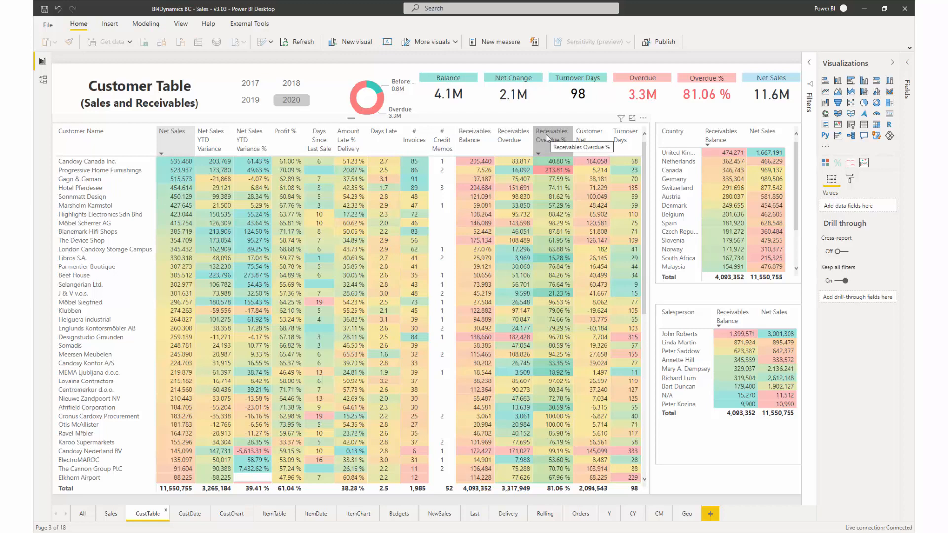
mouse_move(513, 139)
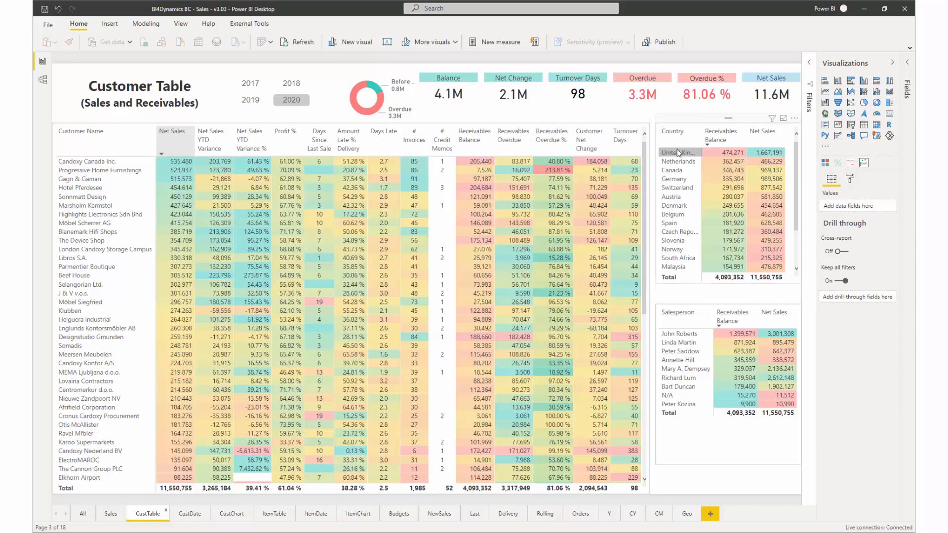
left_click(684, 333)
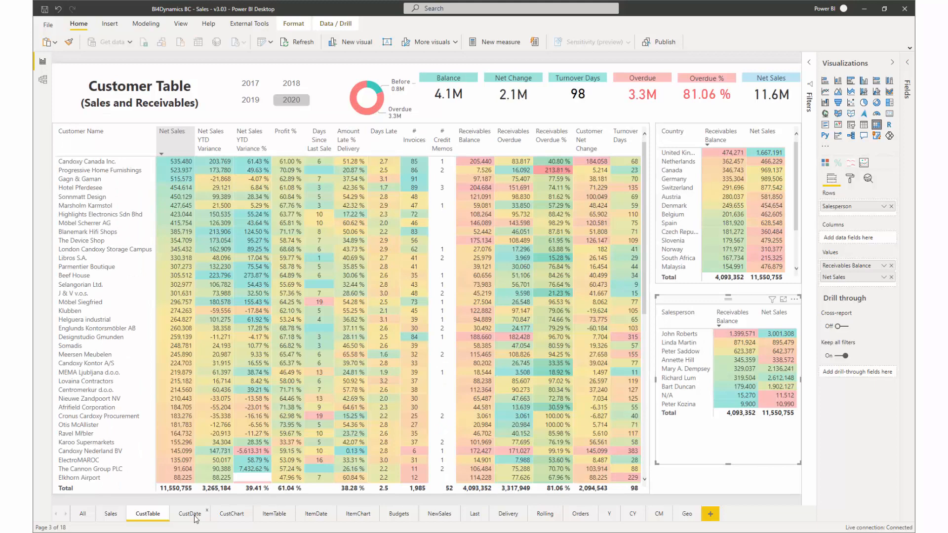
- Step through the CustDate and CustChart pages to land on the Item Table page
left_click(187, 514)
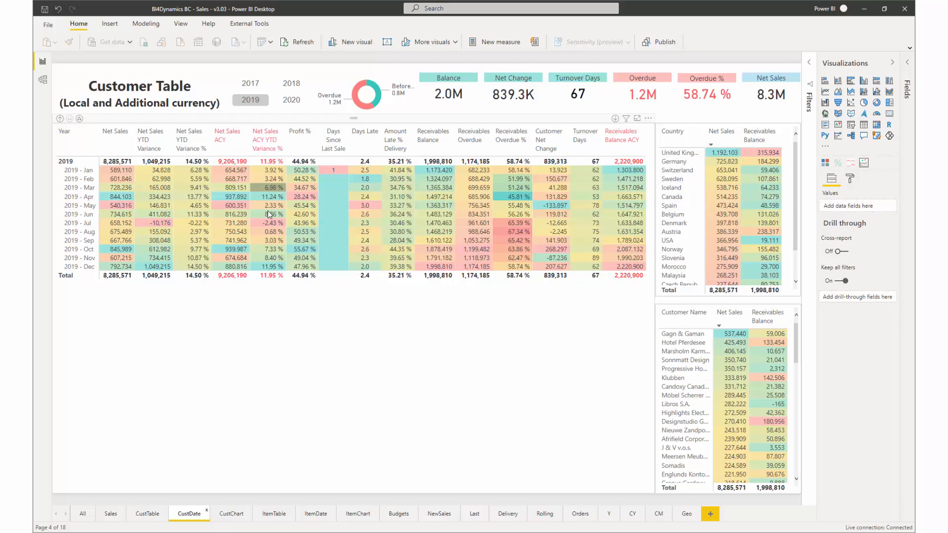
mouse_move(261, 275)
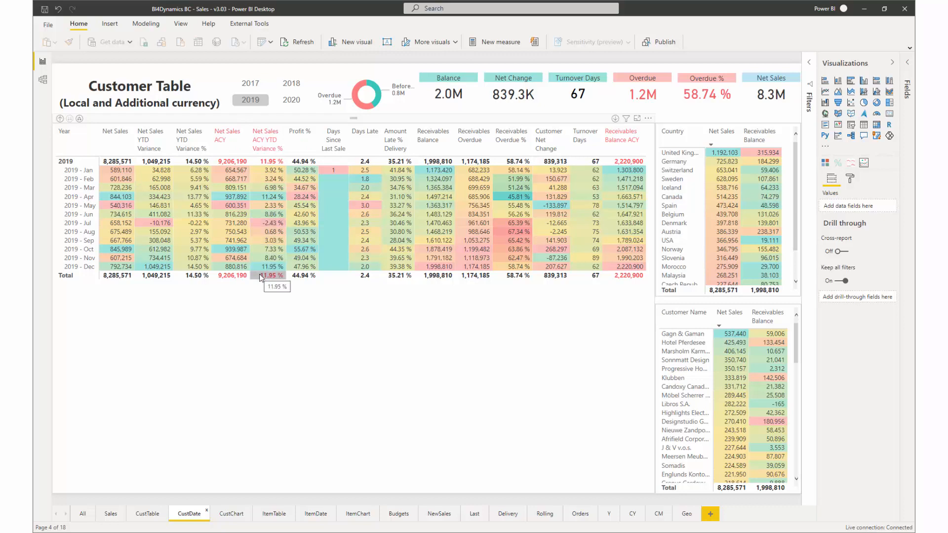
mouse_move(288, 475)
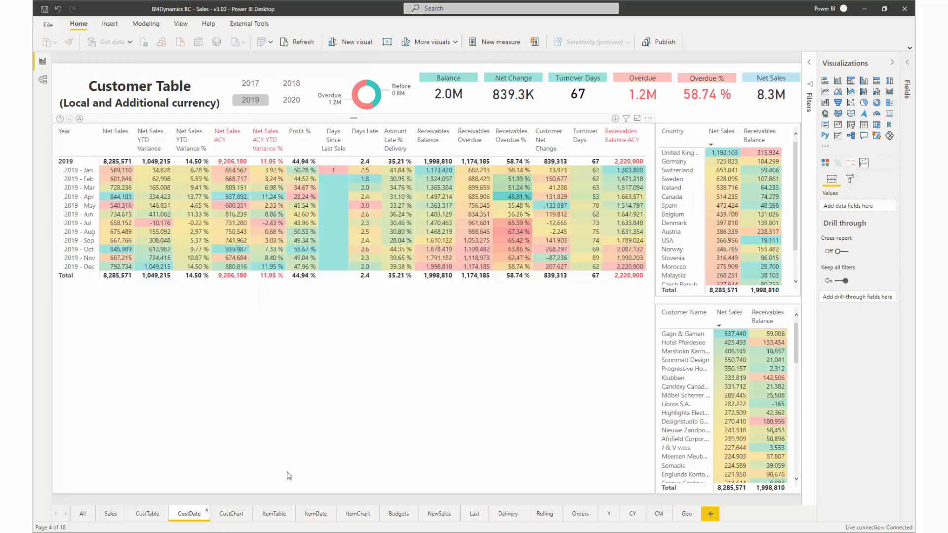
left_click(231, 513)
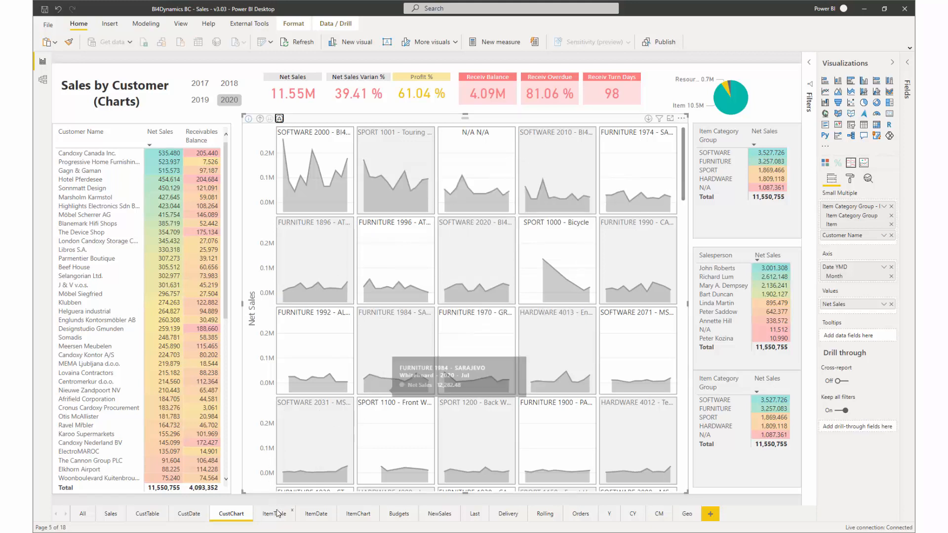
left_click(273, 513)
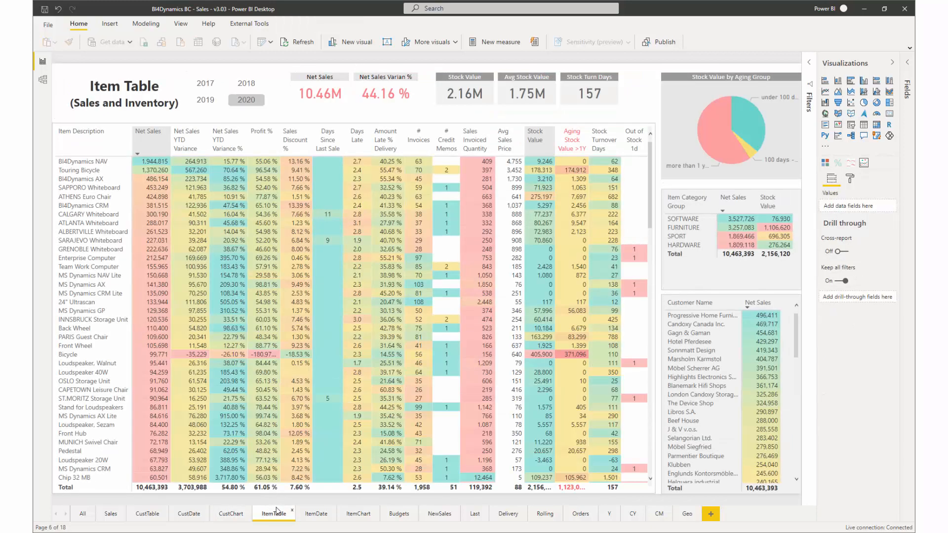
- Review the Item Table page and filter it to the Touring Bicycle item
left_click(124, 94)
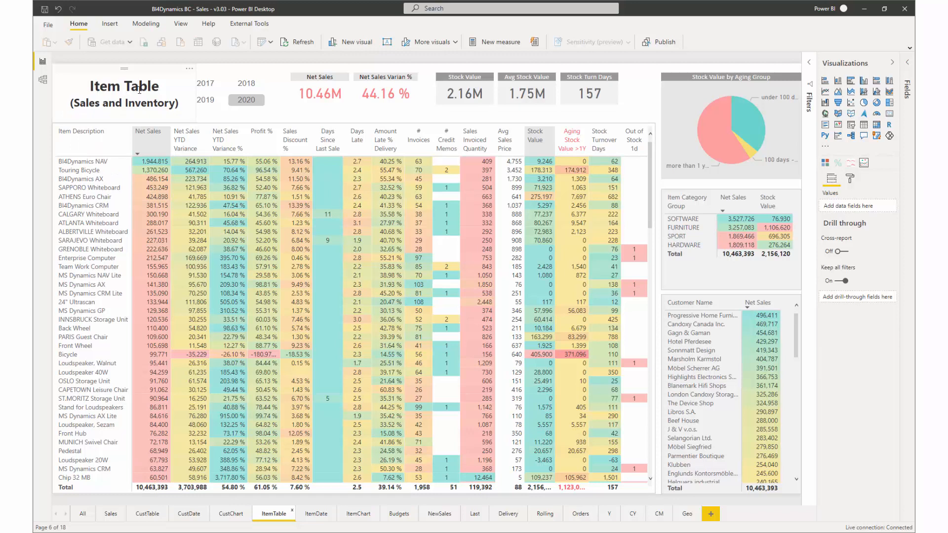
mouse_move(418, 138)
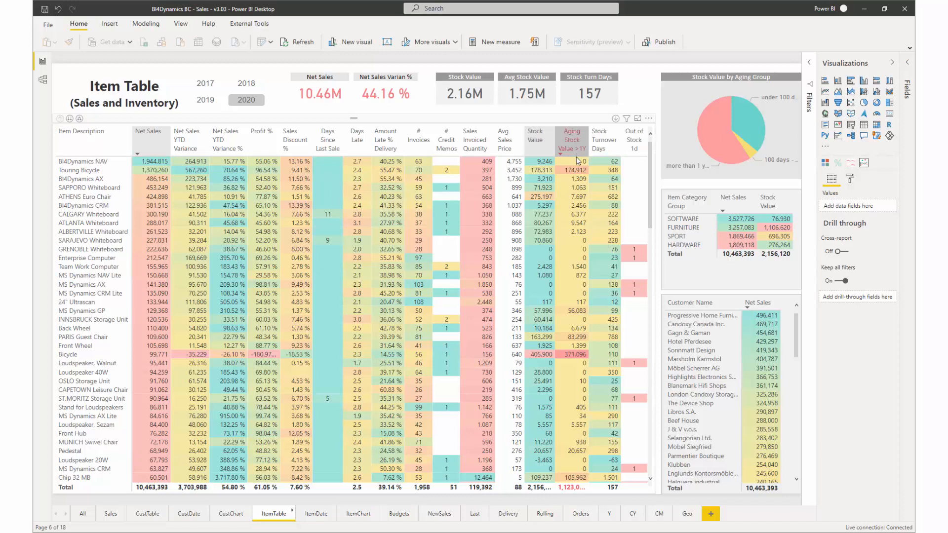
mouse_move(569, 156)
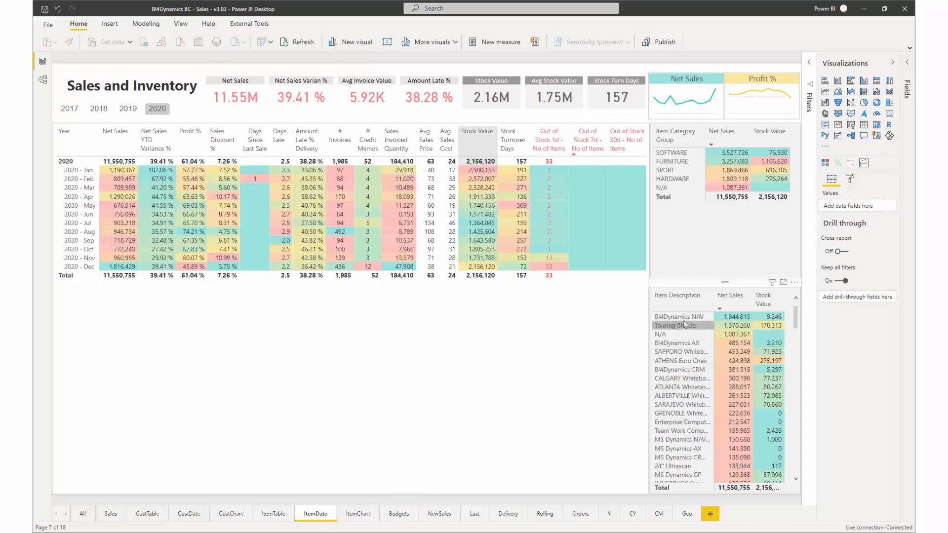
left_click(678, 325)
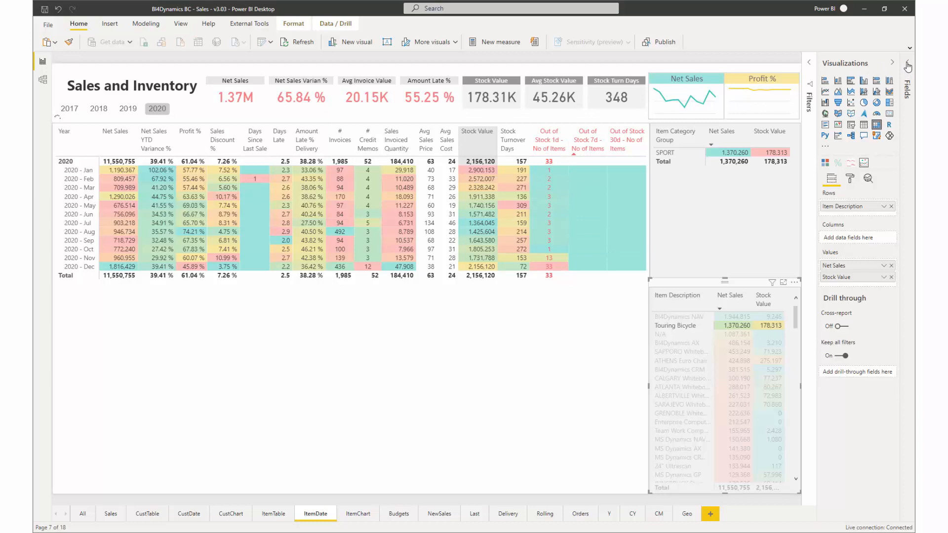
- Expand the Fields pane and search the field list for 'ou'
left_click(908, 66)
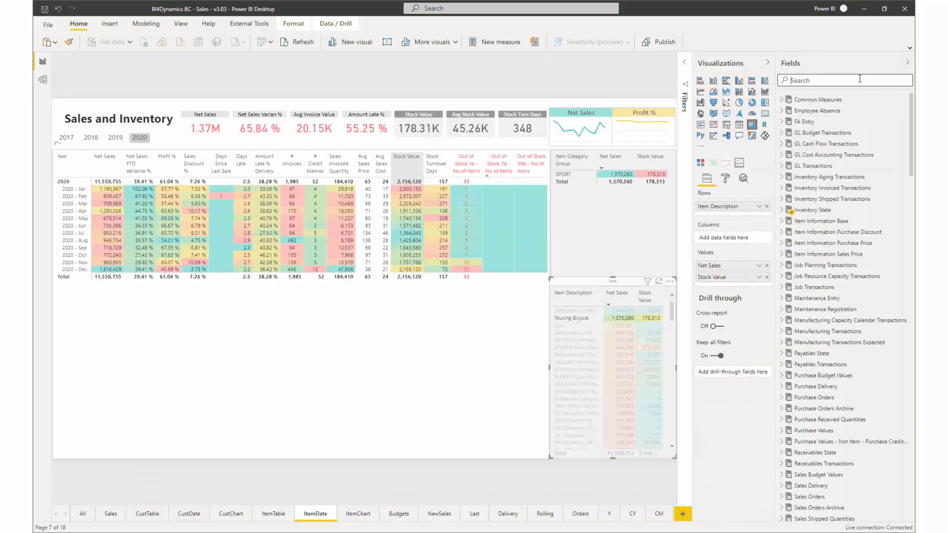
type("ou")
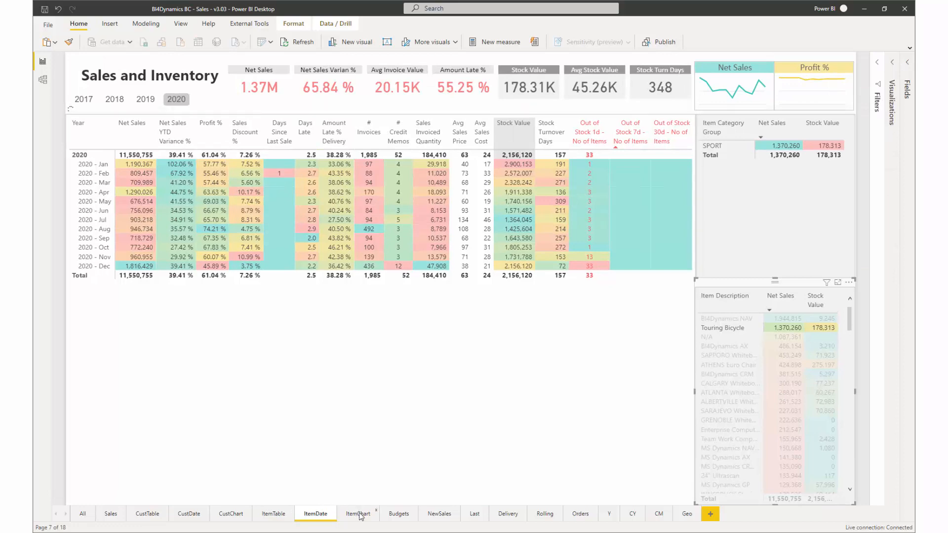
- Pass through the ItemChart and Budgets pages to the NewSales page and show the Fields pane
left_click(358, 514)
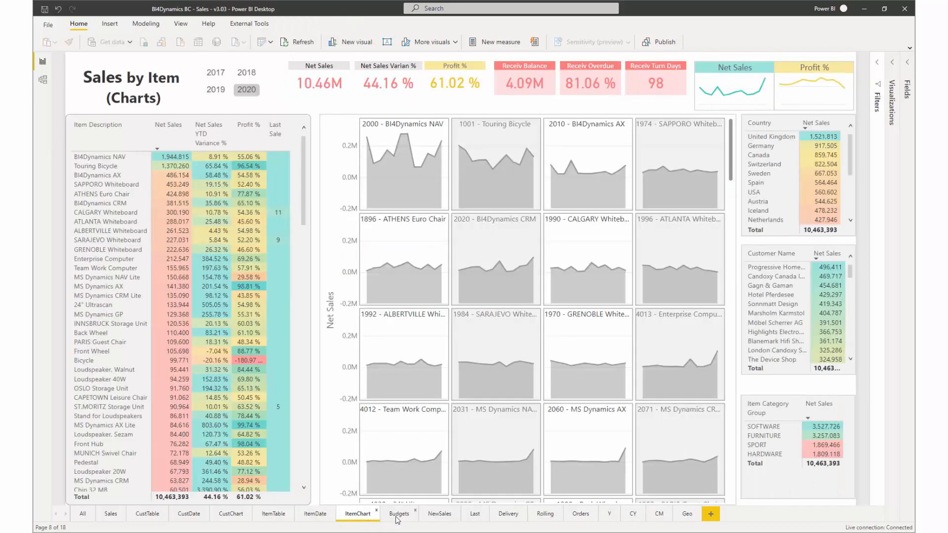
left_click(400, 514)
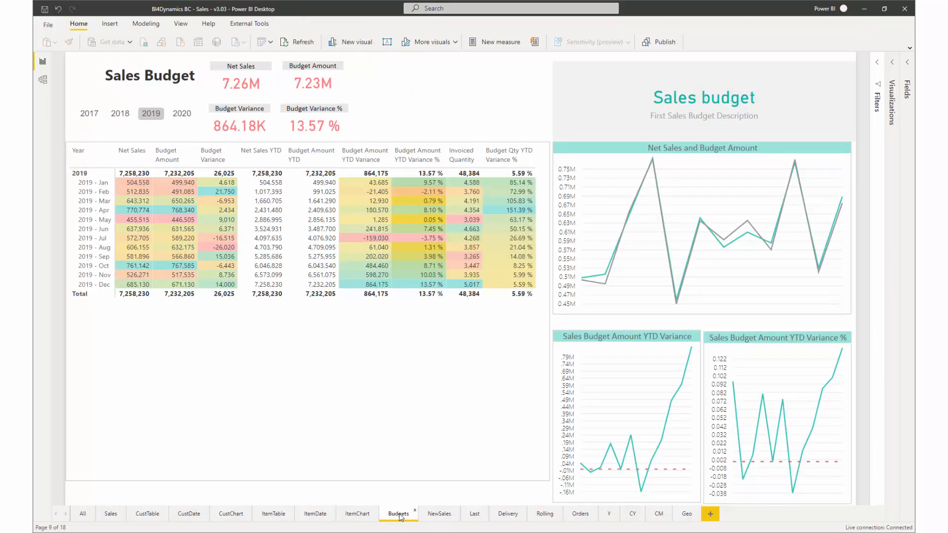
mouse_move(440, 513)
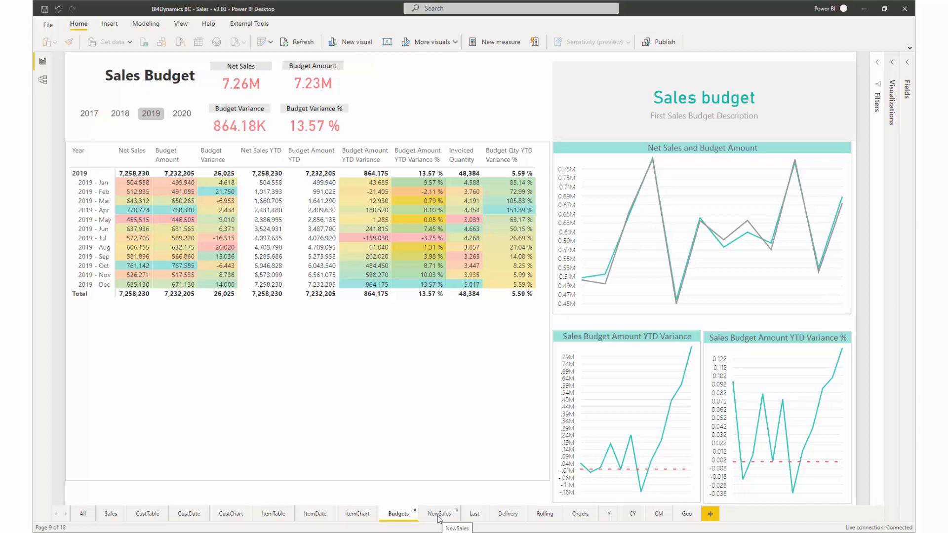
left_click(439, 514)
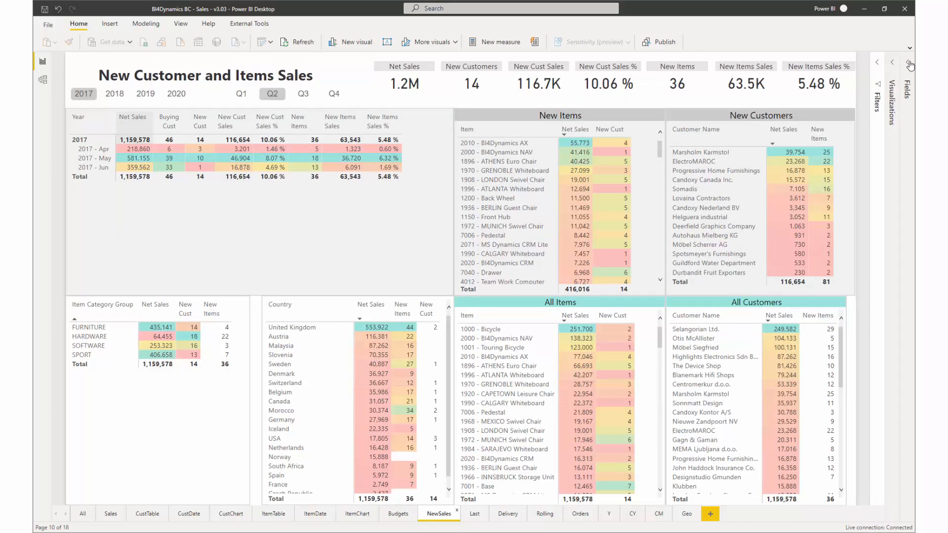
left_click(910, 64)
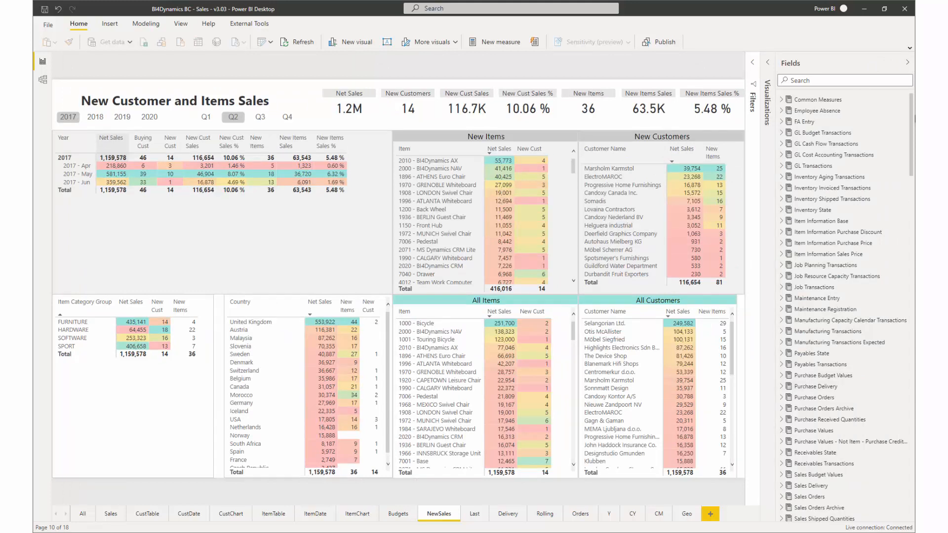
mouse_move(901, 114)
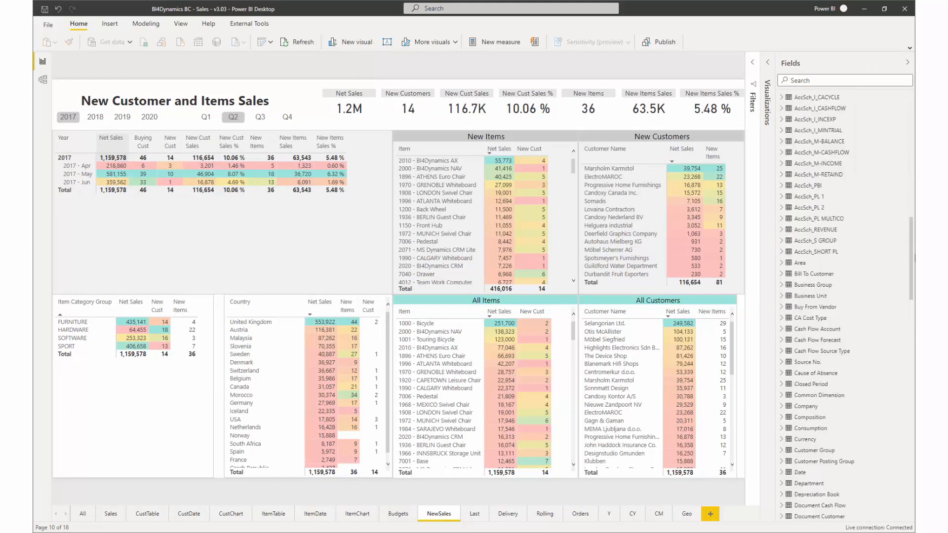
scroll("down", 3)
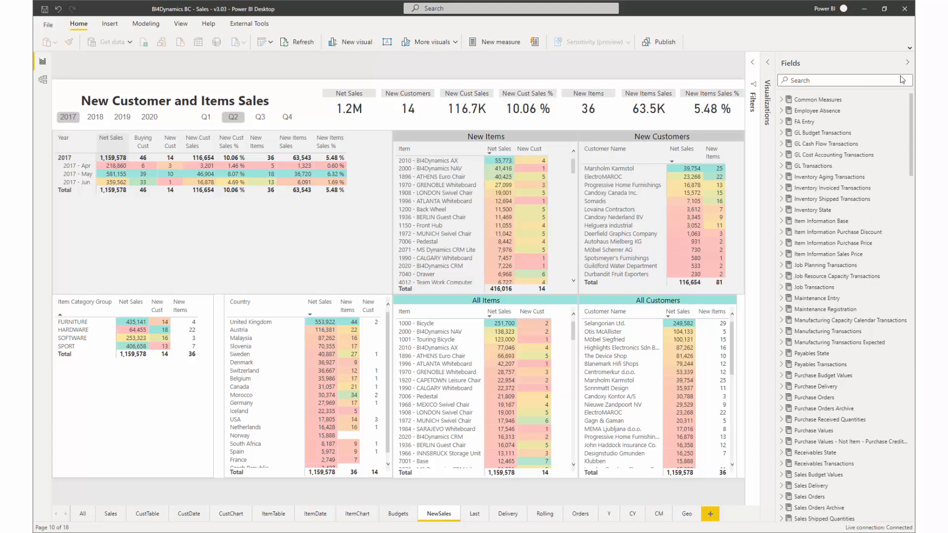
mouse_move(910, 63)
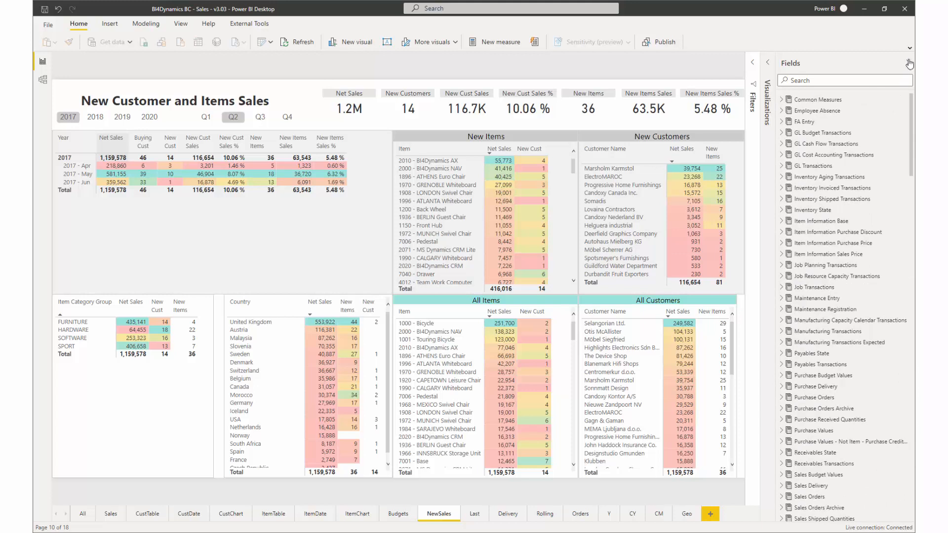
mouse_move(909, 63)
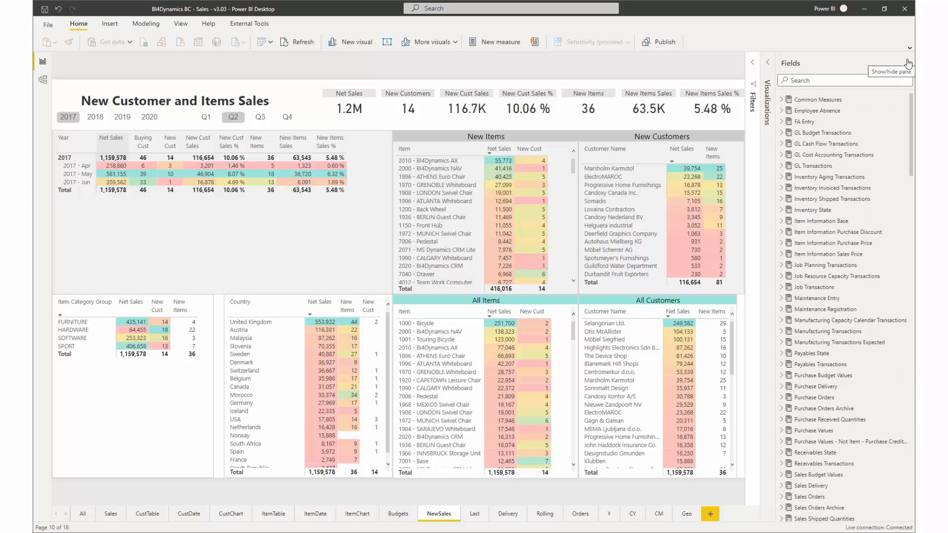
- Collapse the Fields pane and cross-filter the page to Sweden (40.9K net sales, one new customer)
left_click(906, 66)
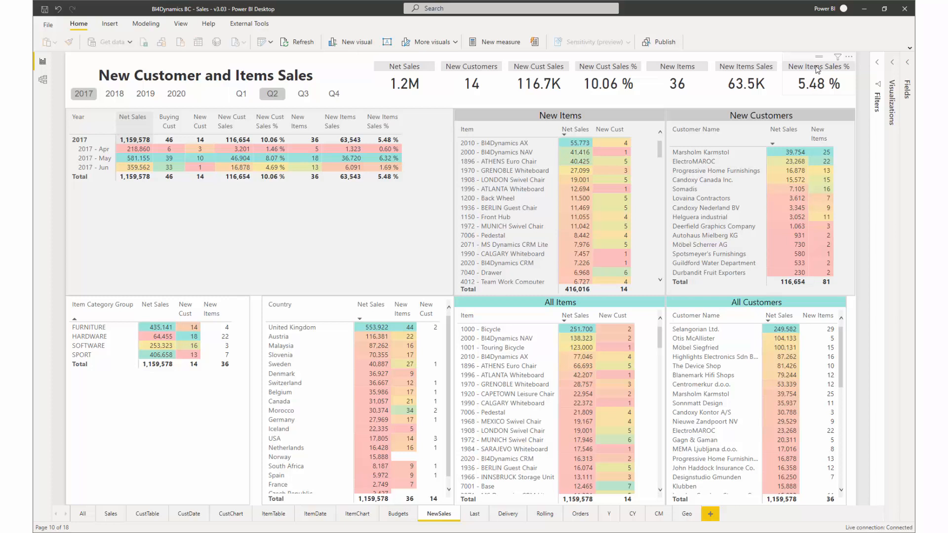
left_click(156, 354)
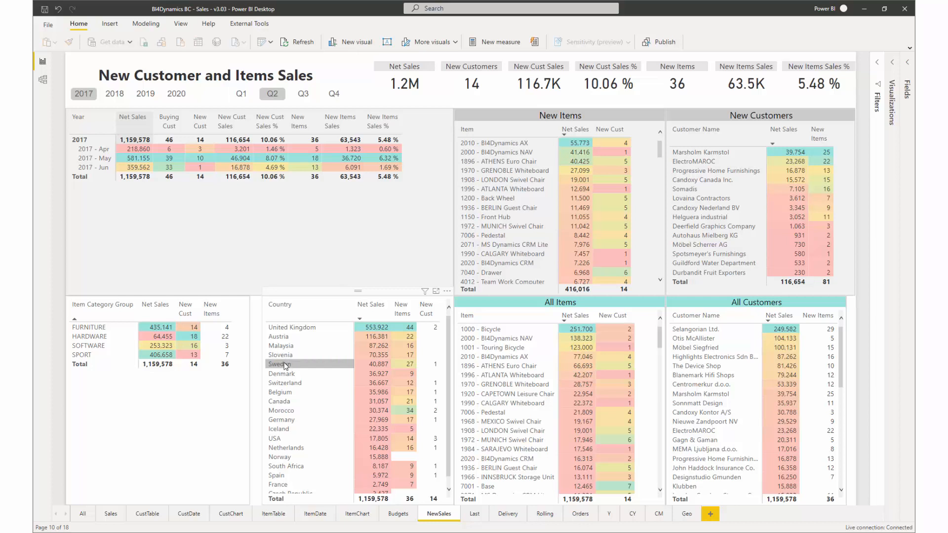
left_click(279, 365)
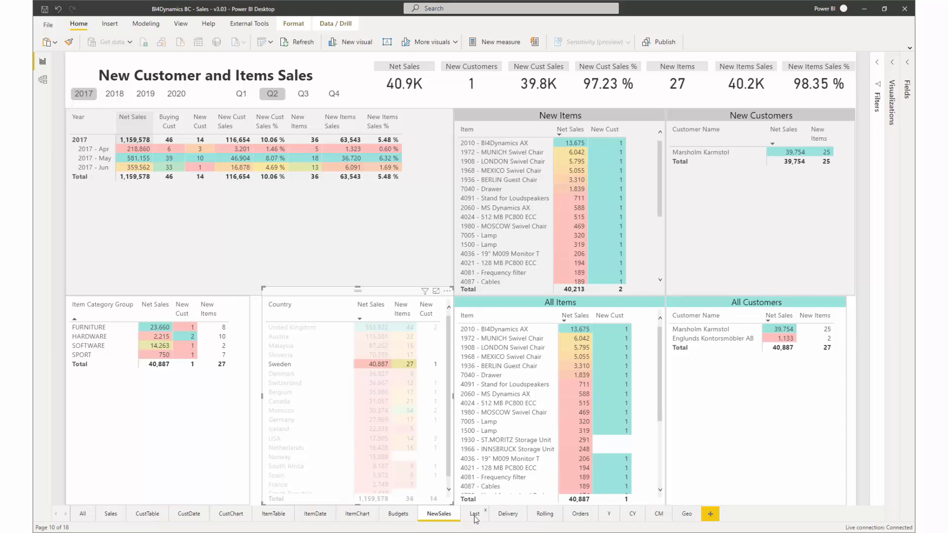
- Go to the Last Sales Transactions page and filter it to customer Möbel Siegfried
left_click(473, 514)
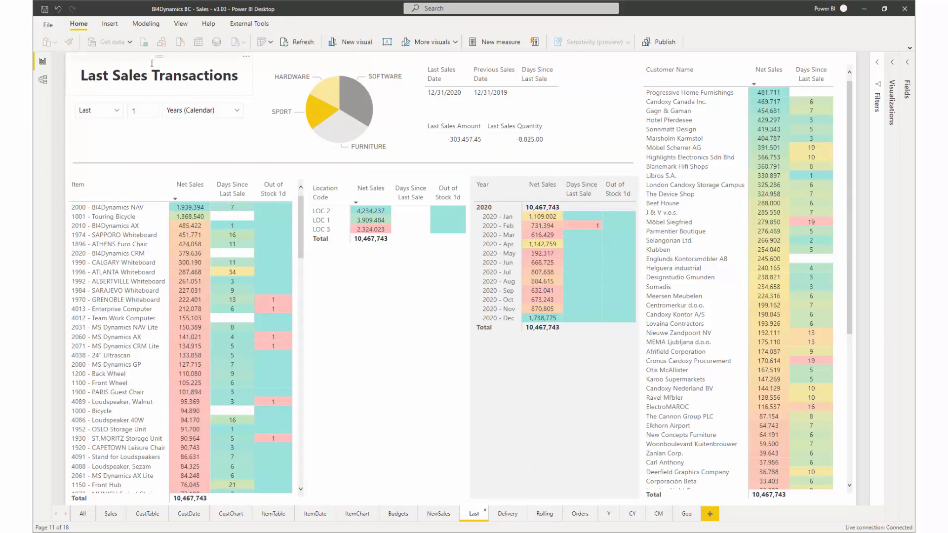
mouse_move(185, 63)
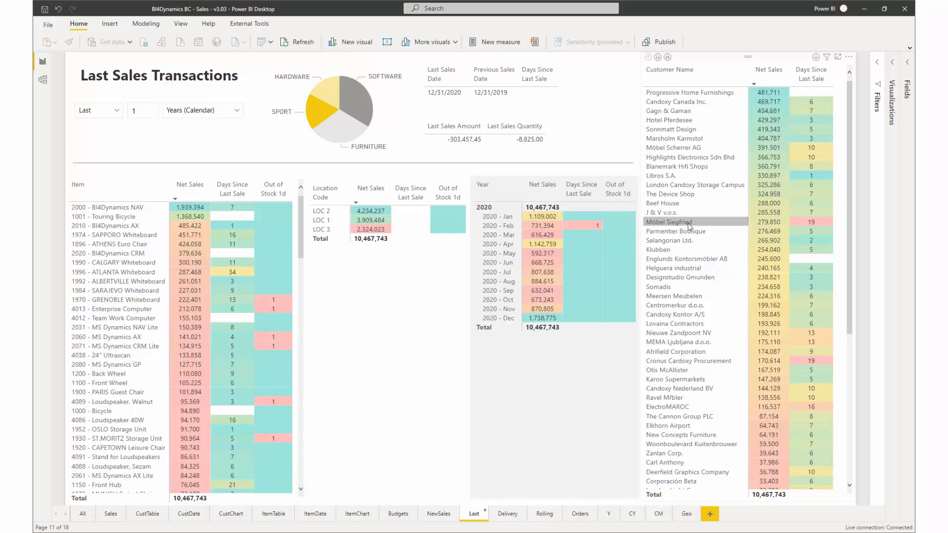
mouse_move(686, 226)
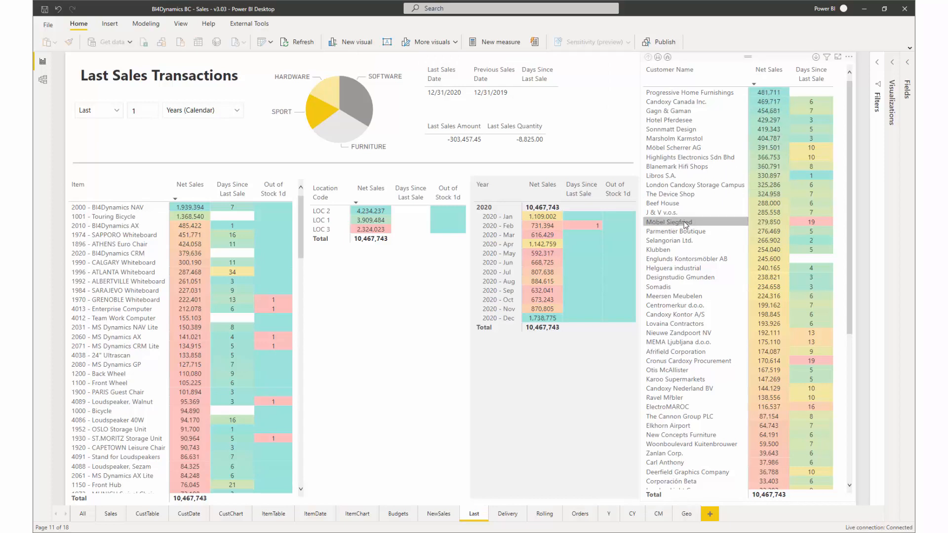
left_click(672, 222)
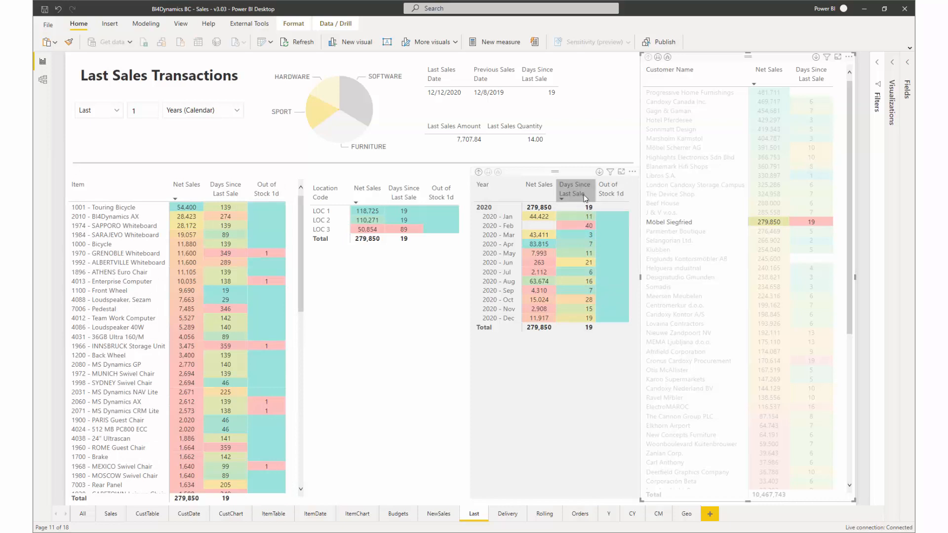
mouse_move(581, 309)
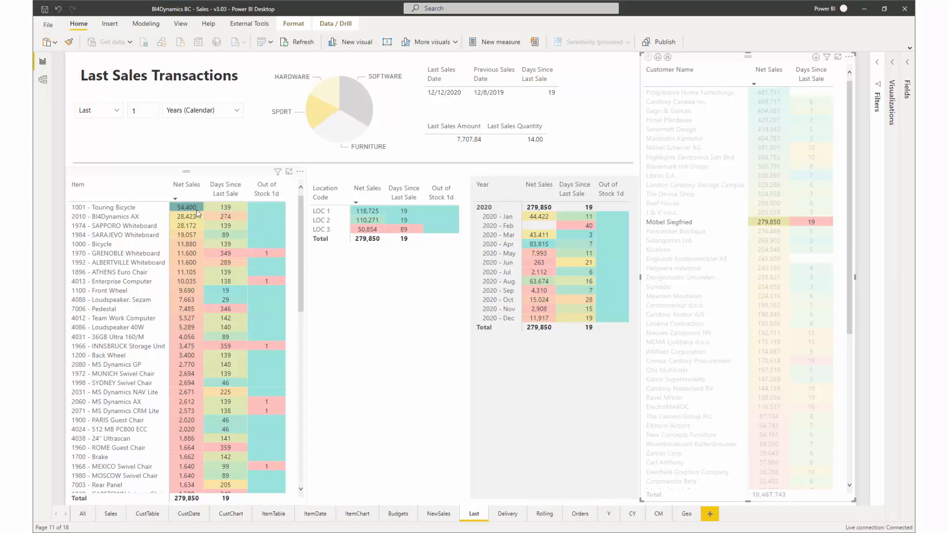
- Clear the Möbel Siegfried filter and filter the page to 1996 - ATLANTA Whiteboard
left_click(219, 188)
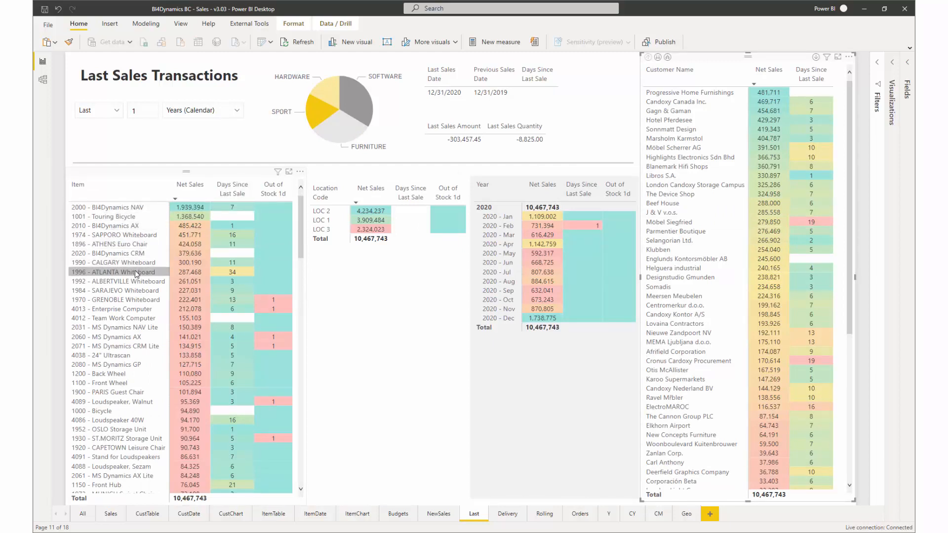
left_click(115, 272)
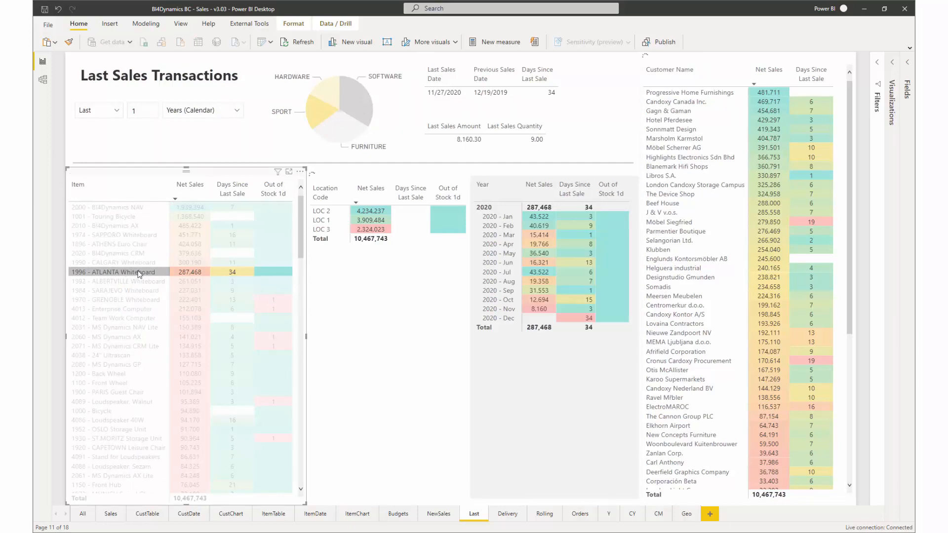
left_click(115, 272)
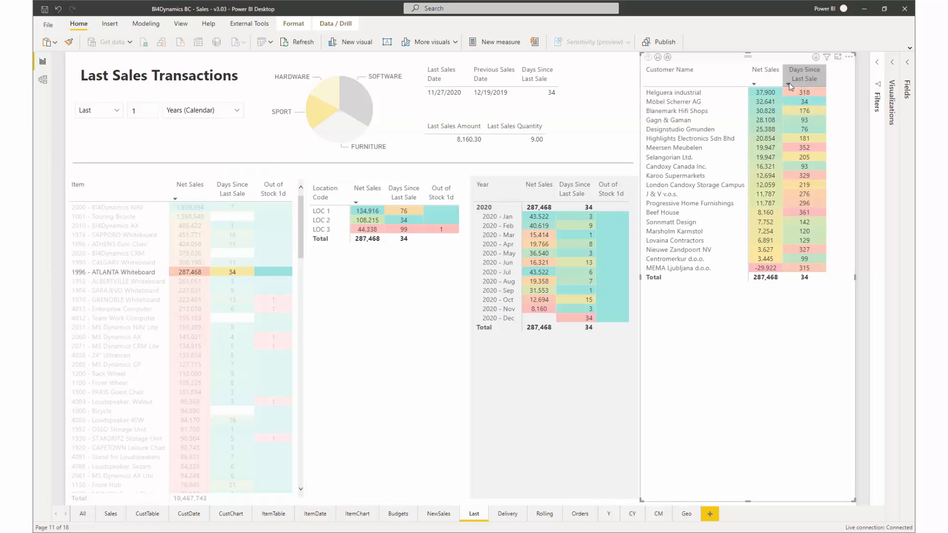
- Sort customers by Days Since Last Sale both ways, then move to the Delivery performance page
left_click(804, 74)
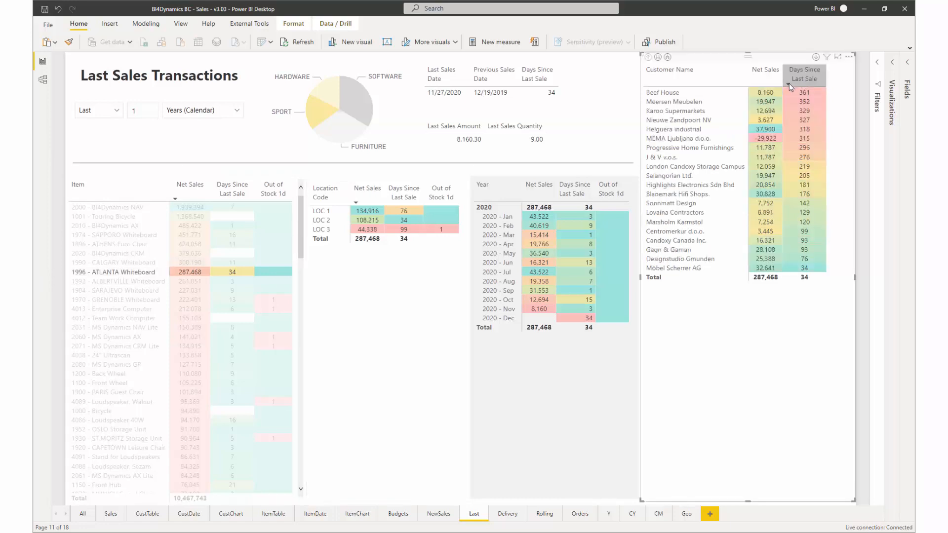
left_click(804, 74)
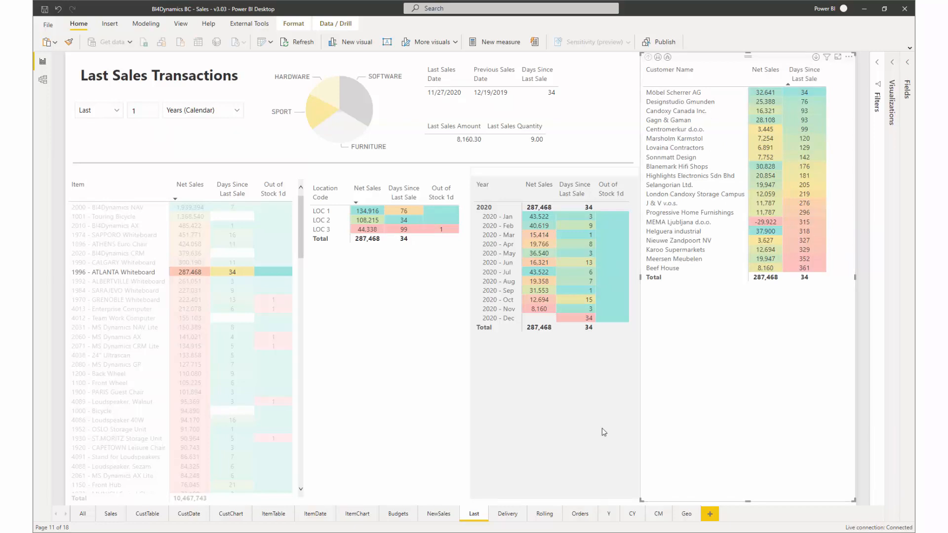
left_click(507, 514)
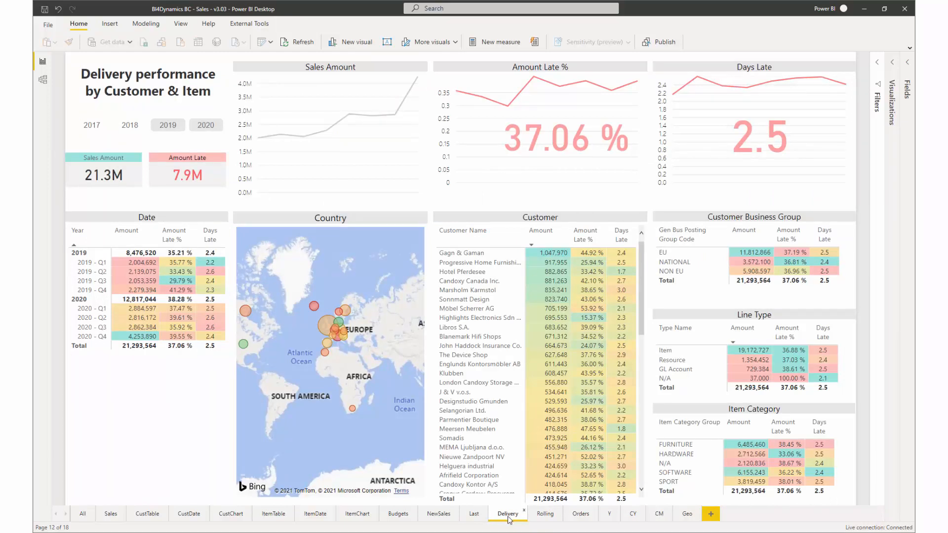
- Cross-filter the delivery page to the NATIONAL business group (3.6M sales, 36.81% late)
left_click(687, 262)
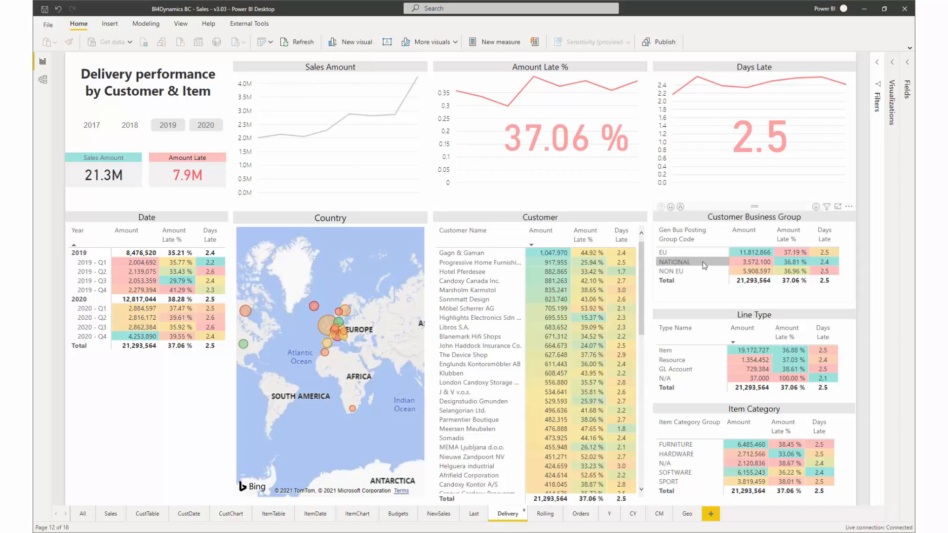
left_click(683, 262)
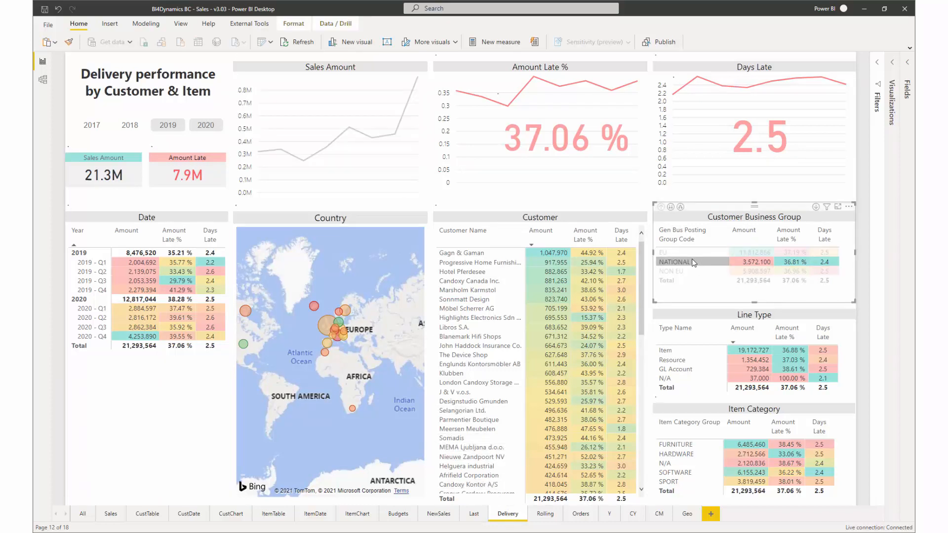
left_click(675, 262)
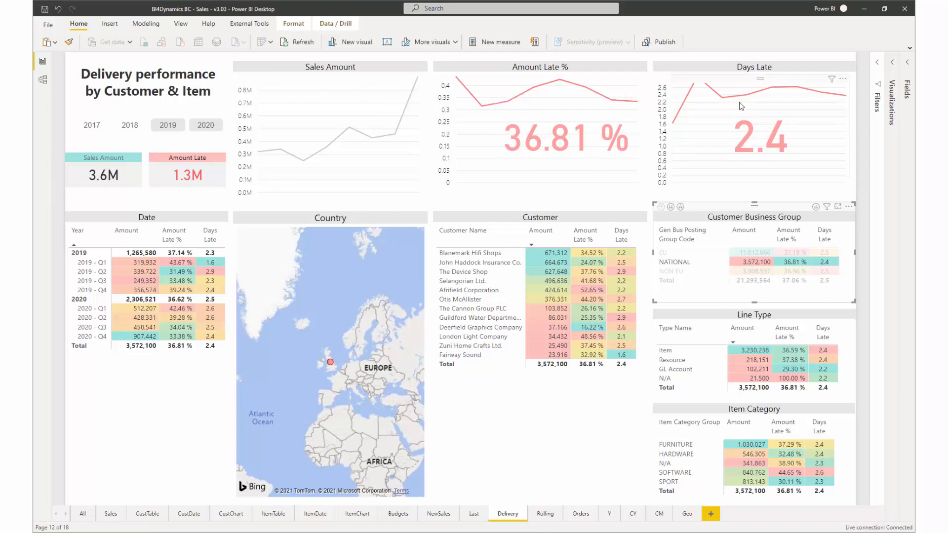
mouse_move(688, 113)
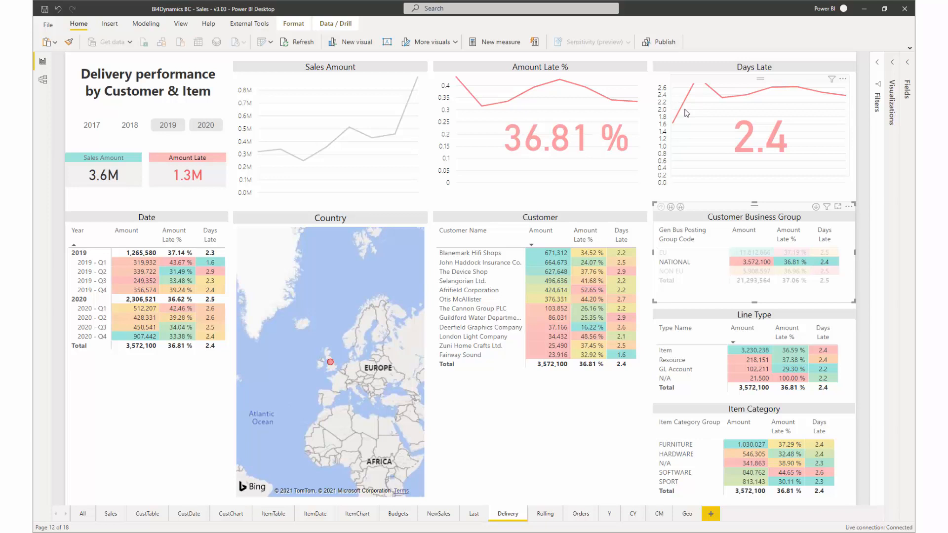
mouse_move(703, 103)
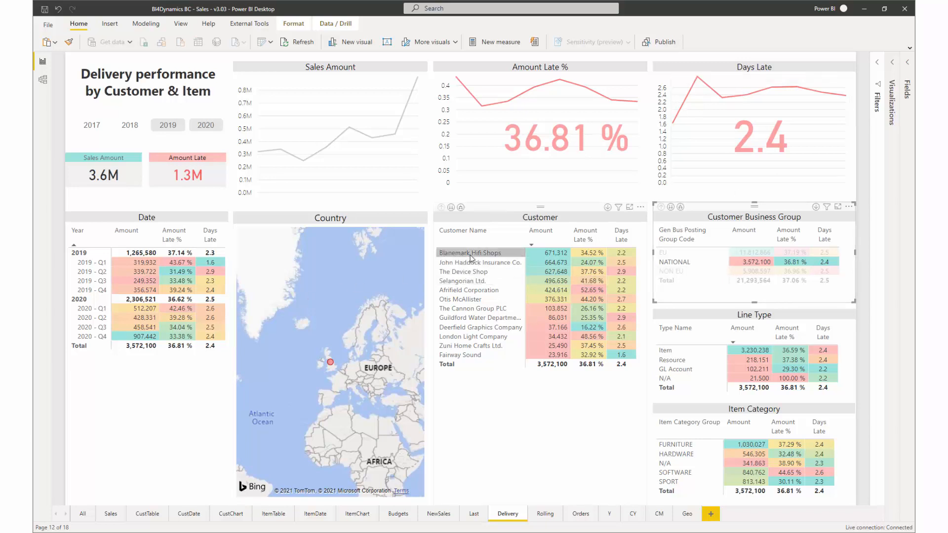
- Filter the delivery page to Blanemark Hifi Shops (671.3K sales, 34.52% late), then clear the selection
left_click(675, 261)
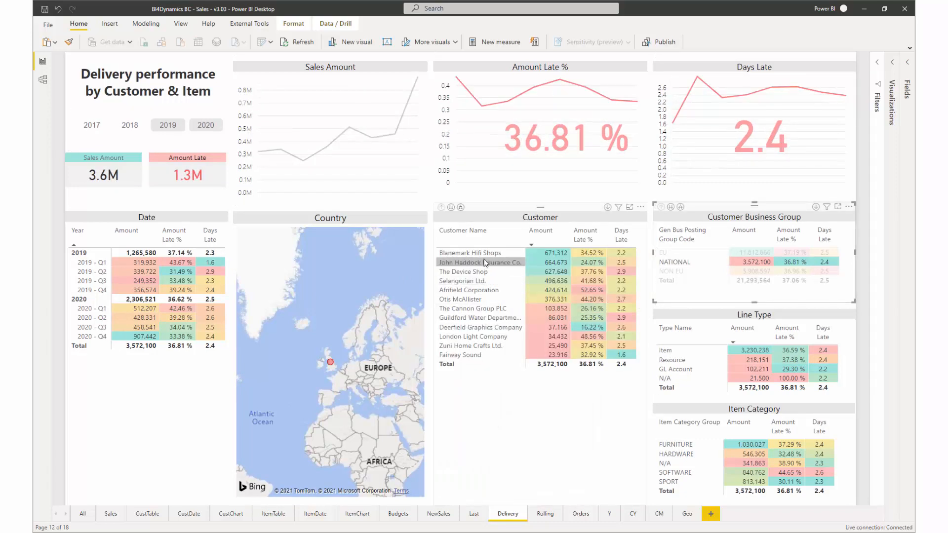
left_click(468, 252)
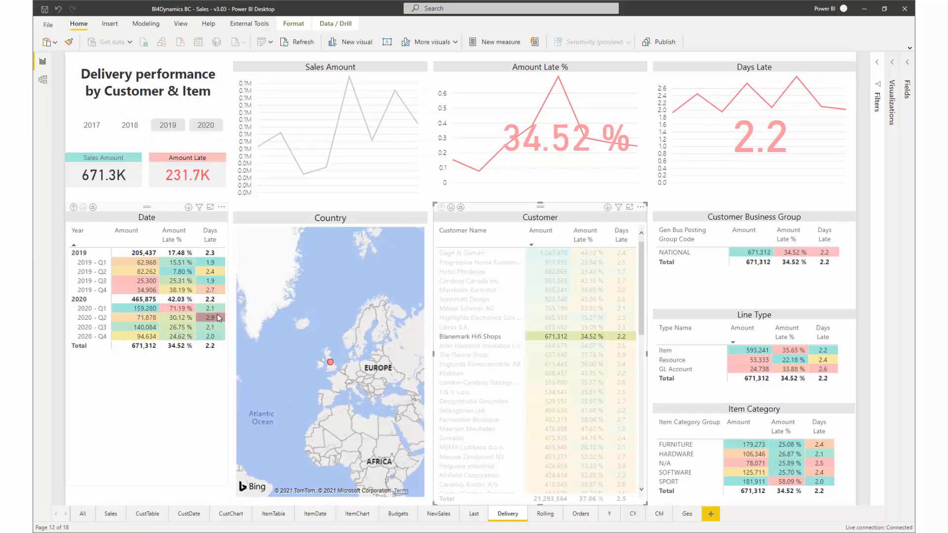
mouse_move(575, 119)
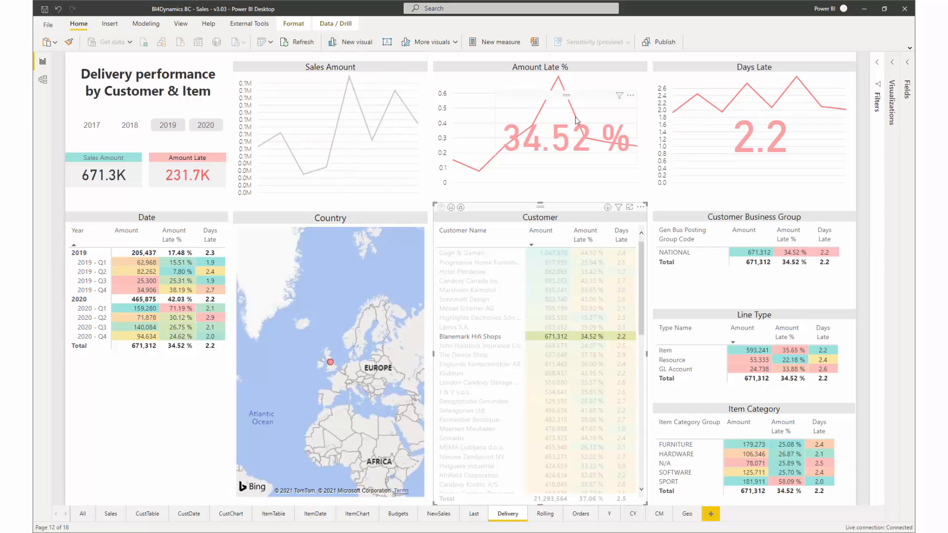
mouse_move(478, 335)
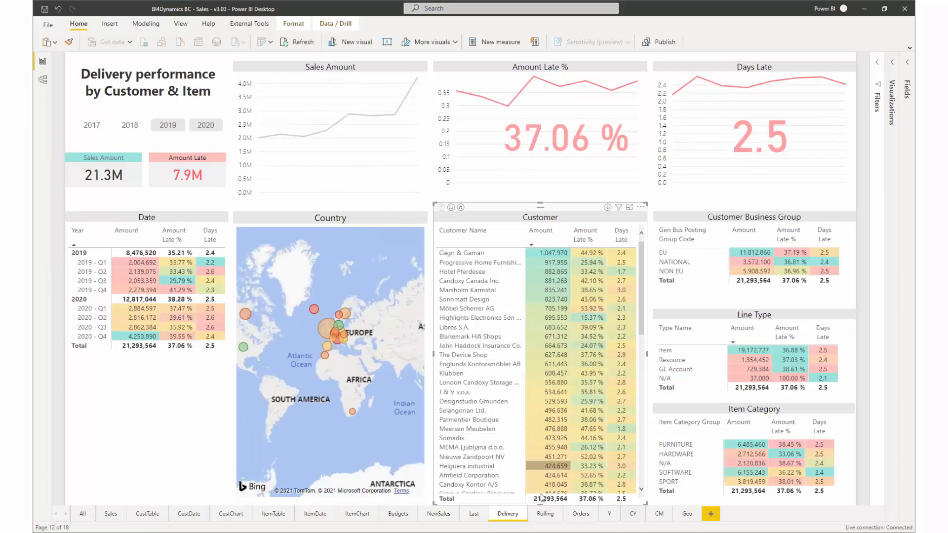
mouse_move(546, 514)
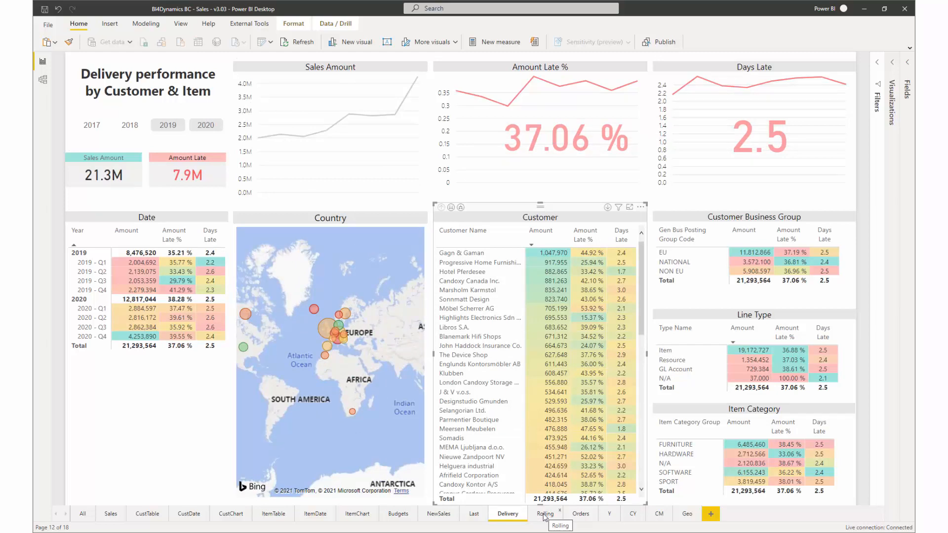